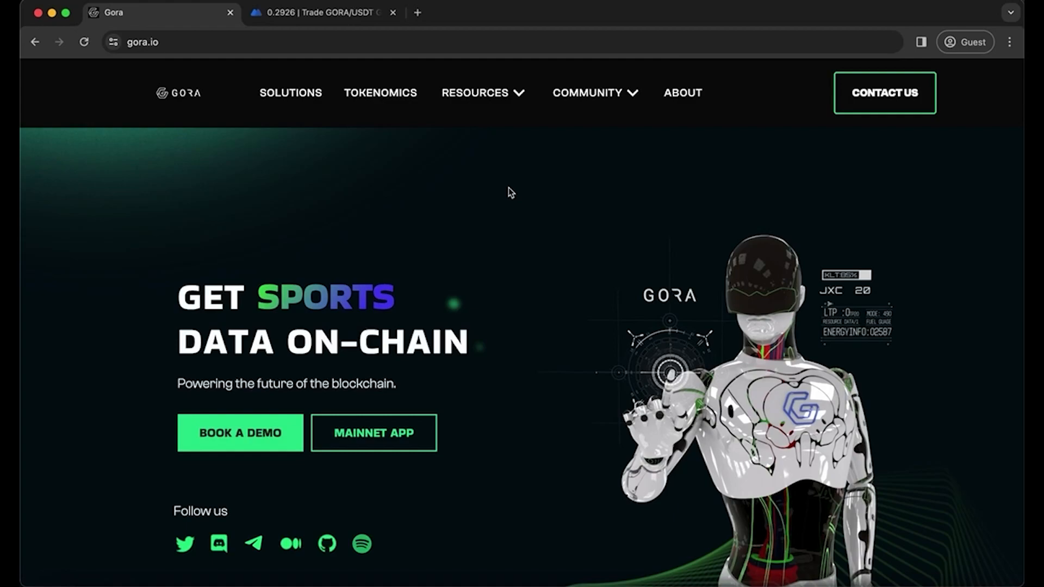
Step: Check the GORA exchange price and browse the Gora tokenomics page, then return home
click(323, 12)
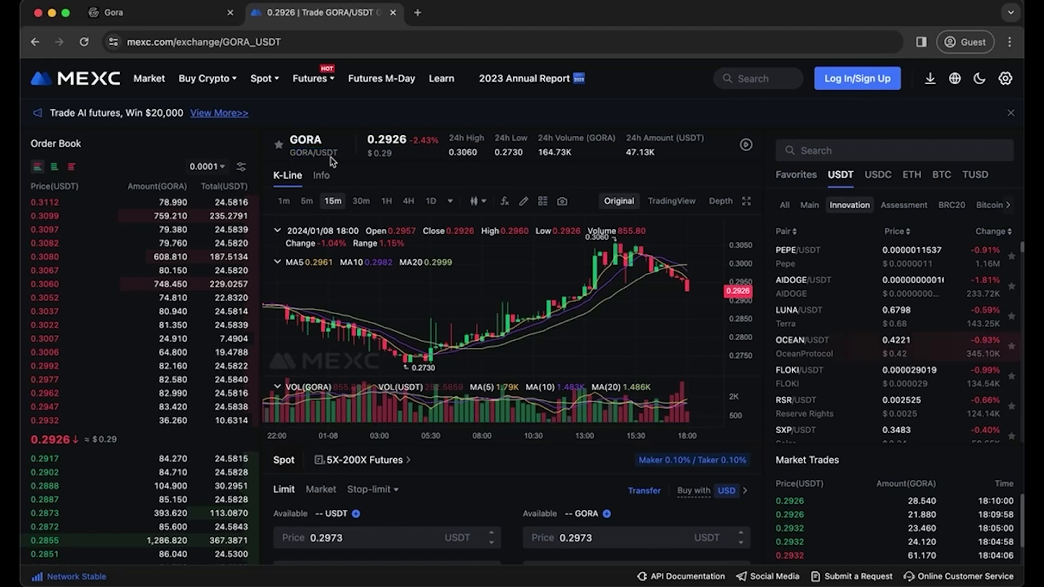
click(160, 12)
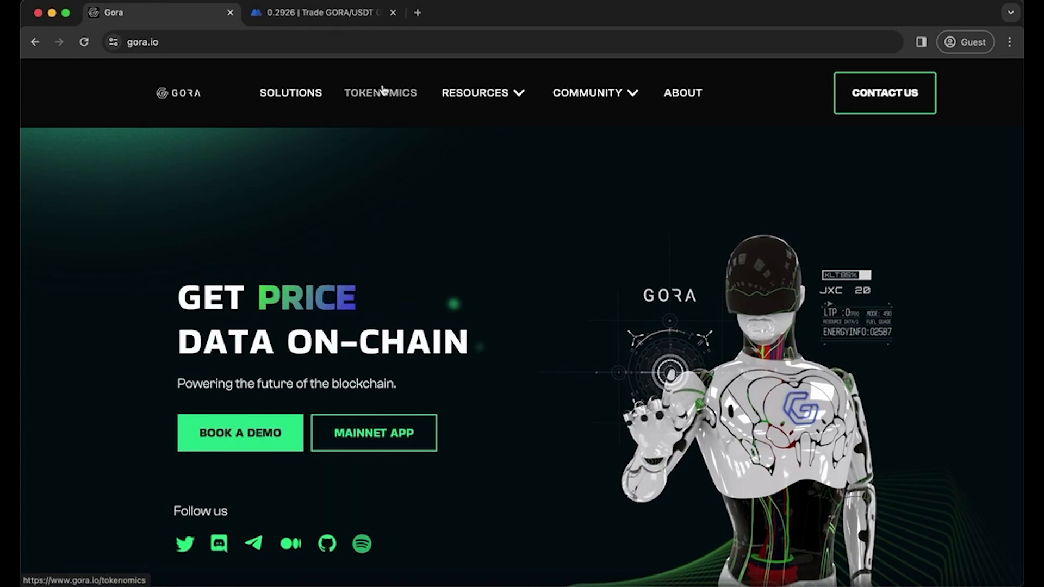
click(380, 92)
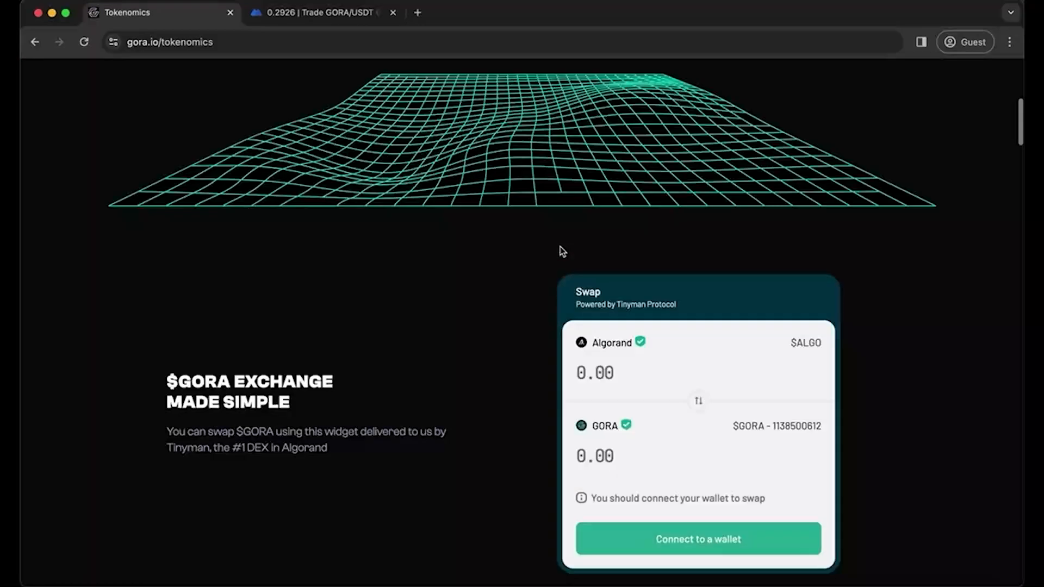
scroll(down, 3)
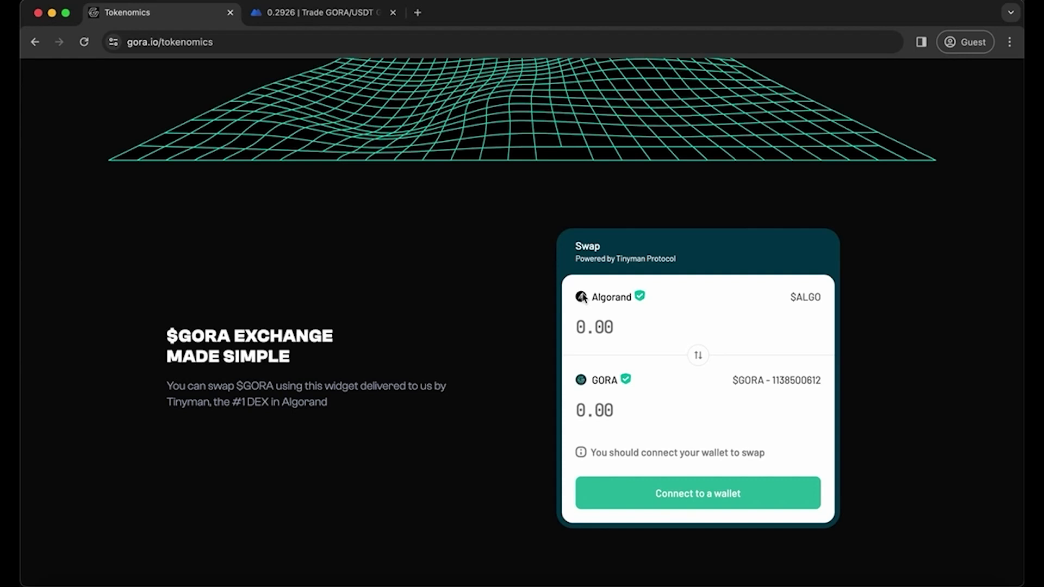
mouse_move(665, 483)
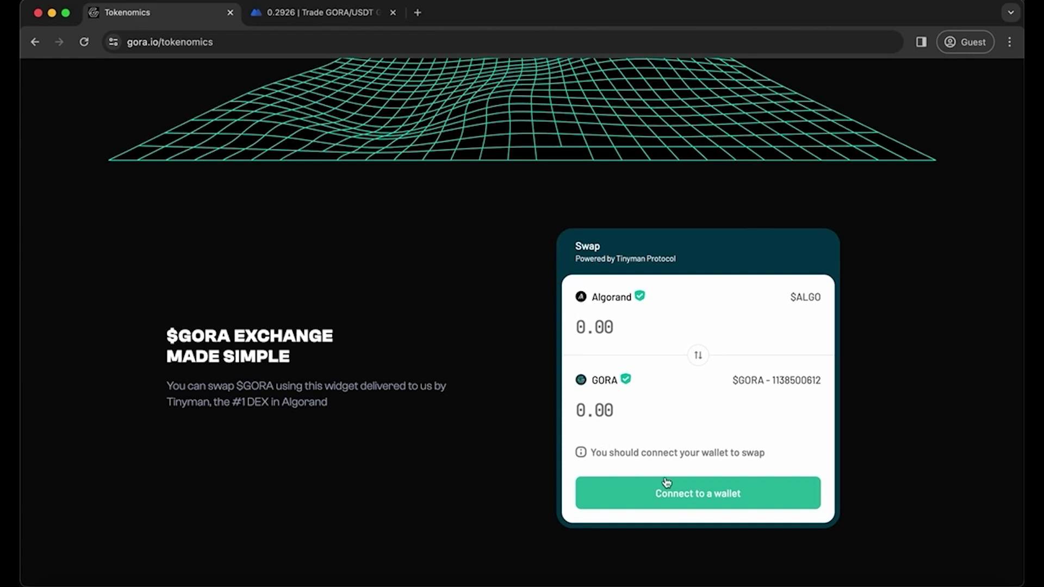
mouse_move(618, 296)
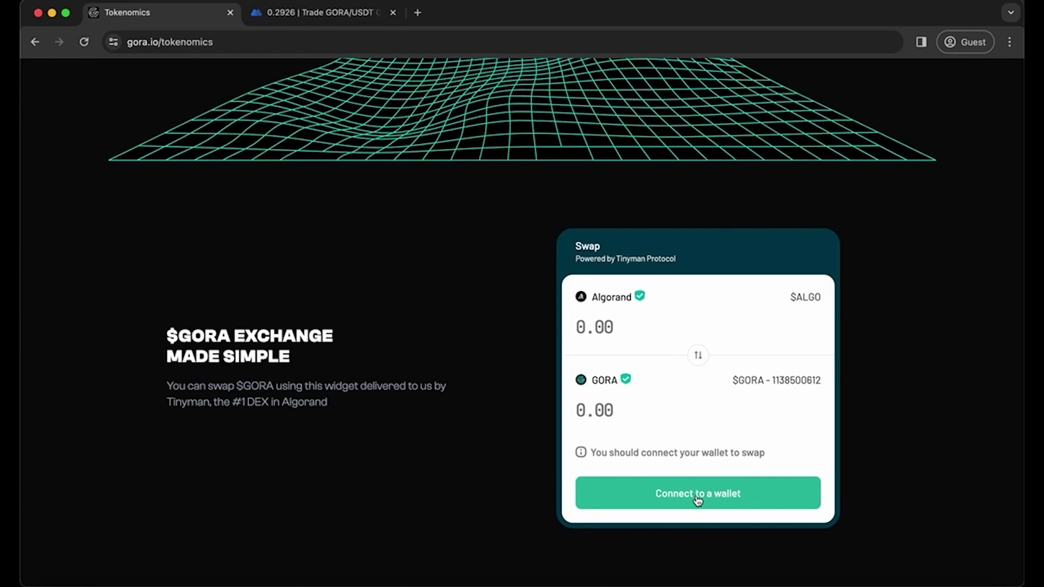
mouse_move(625, 379)
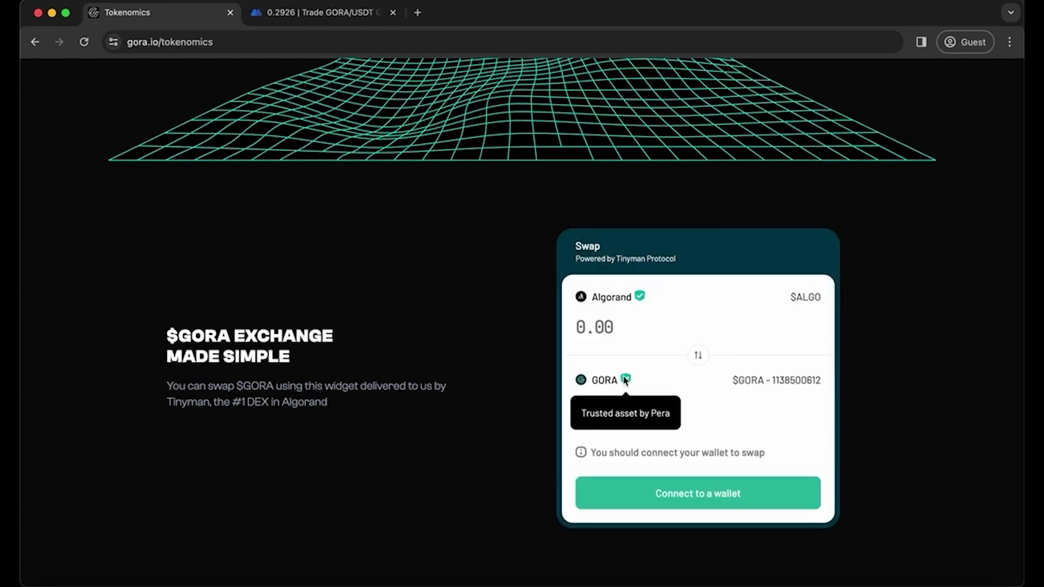
click(697, 493)
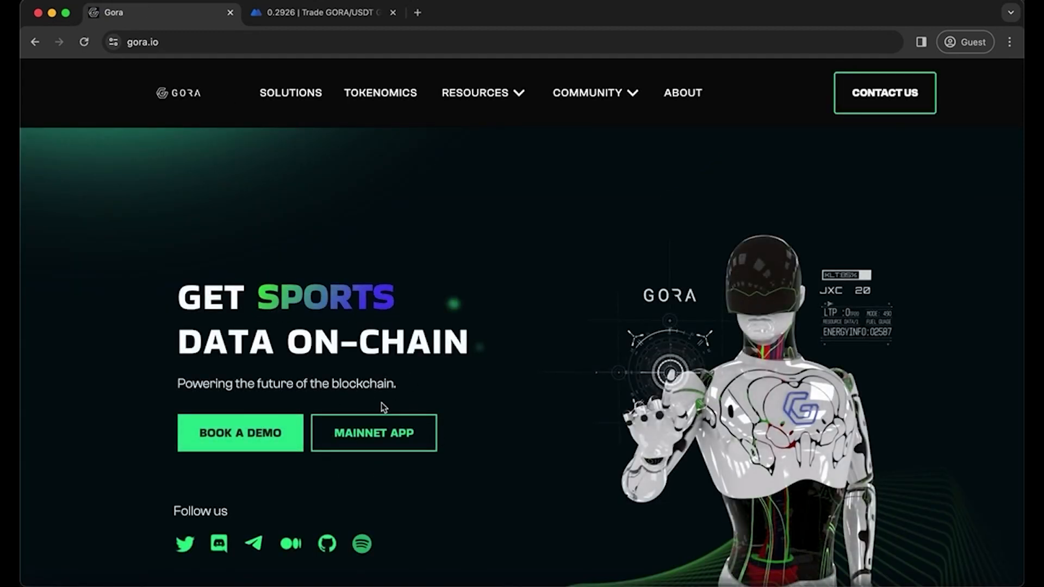
Step: Launch the Mainnet App, connect the Pera wallet holding 147.36 GORA, and go to Validators
click(373, 433)
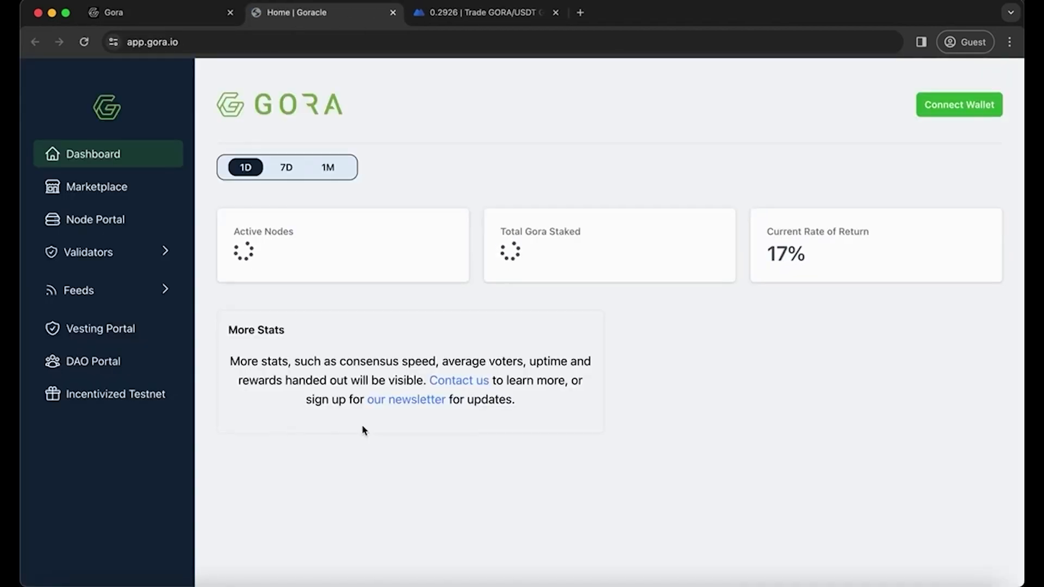
click(957, 105)
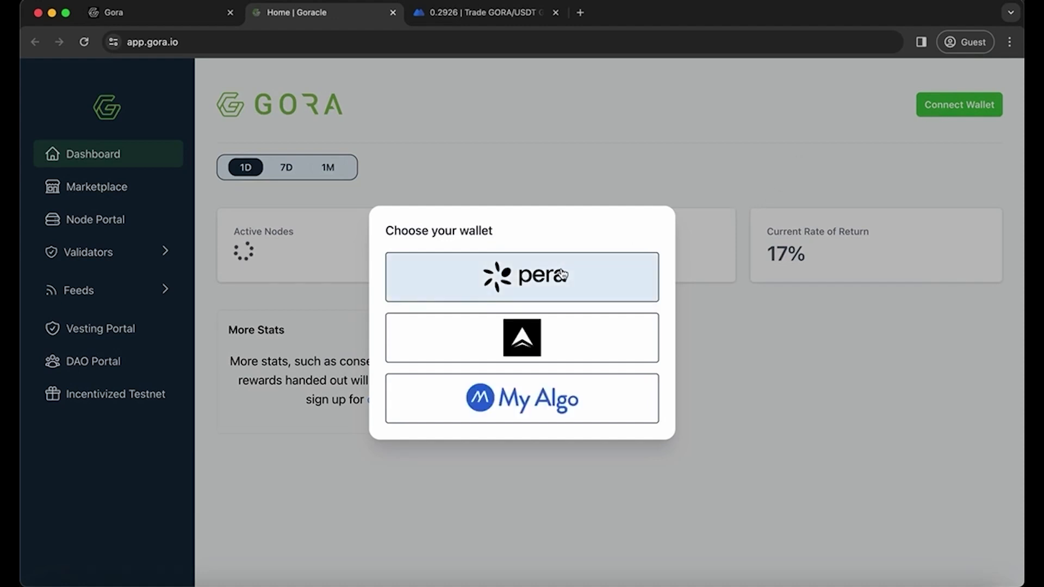
click(522, 276)
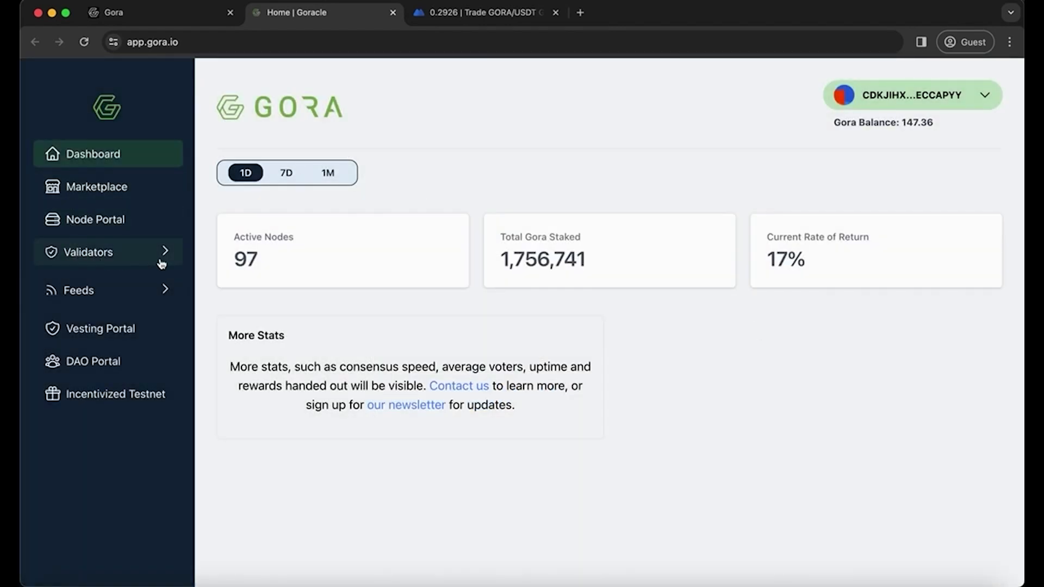
click(89, 252)
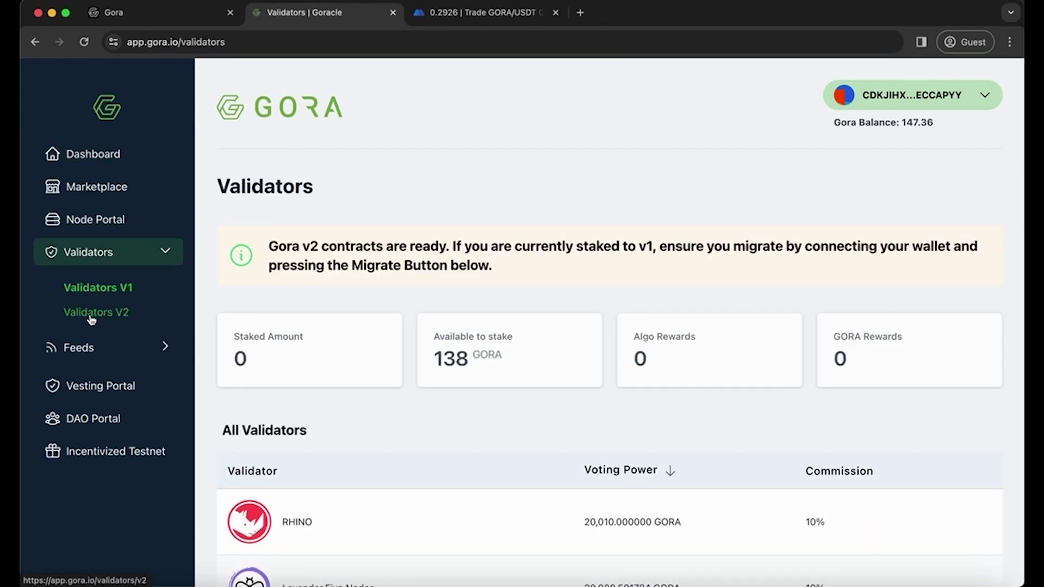
Step: Show all 28 Validators V2 with 100 rows per page and open GoRadix's details
click(96, 311)
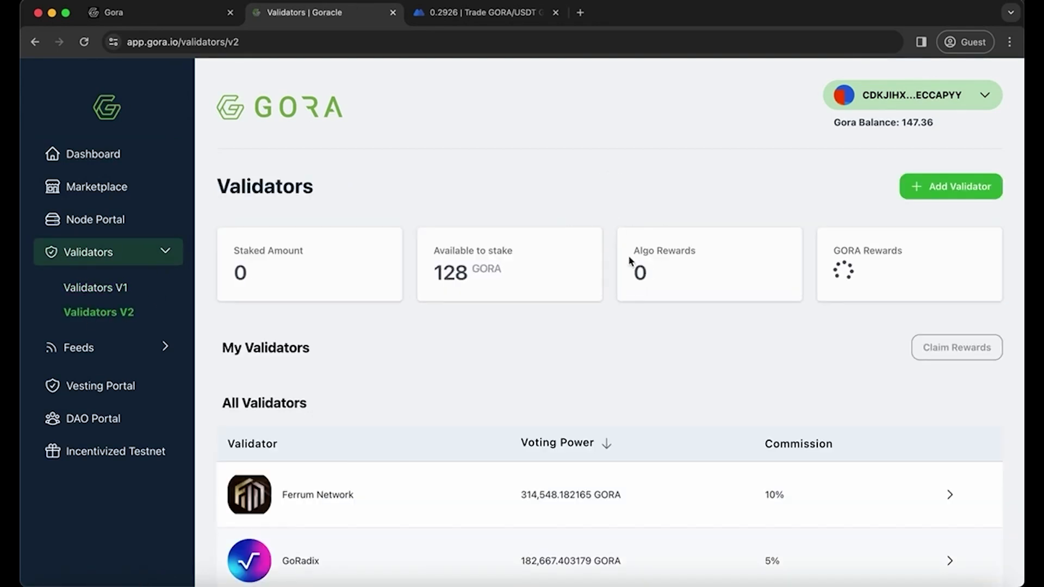
scroll(down, 3)
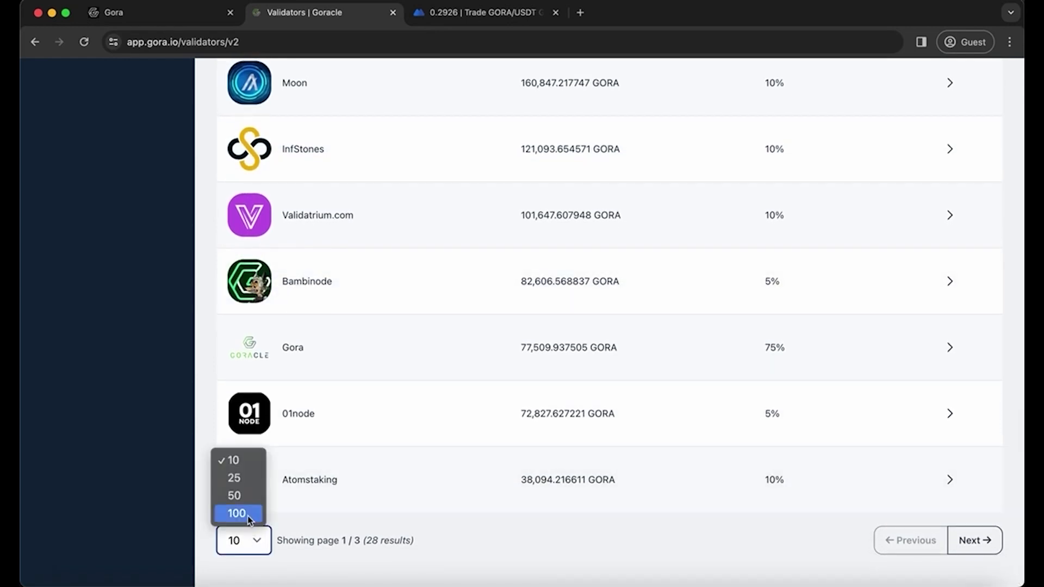
click(237, 513)
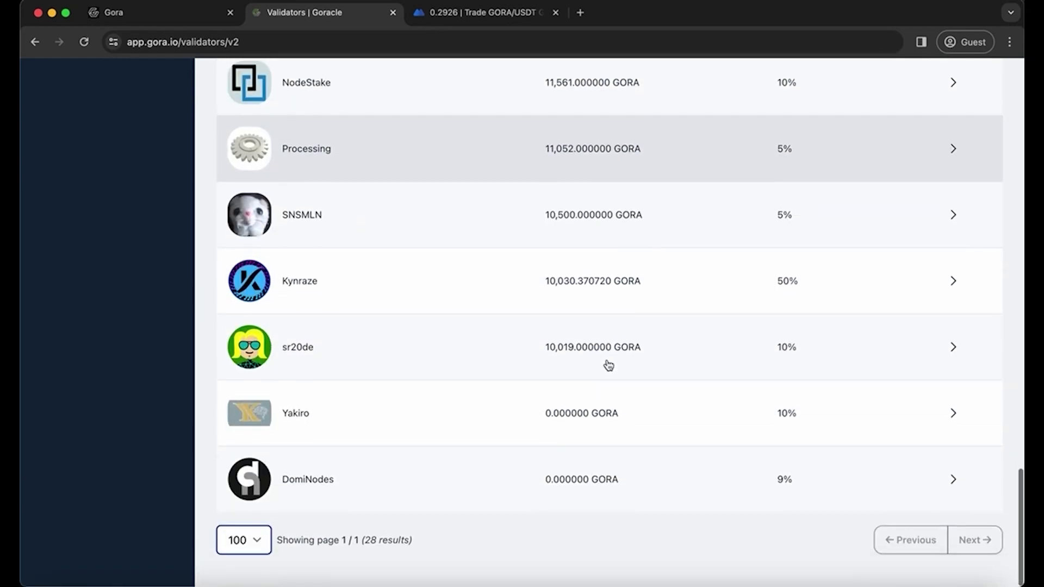
scroll(up, 3)
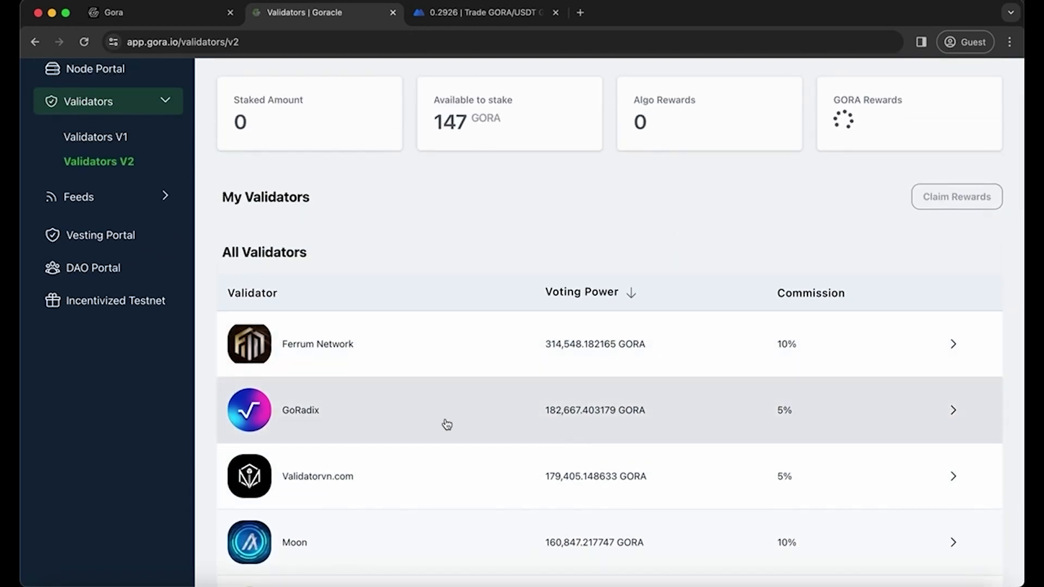
click(447, 410)
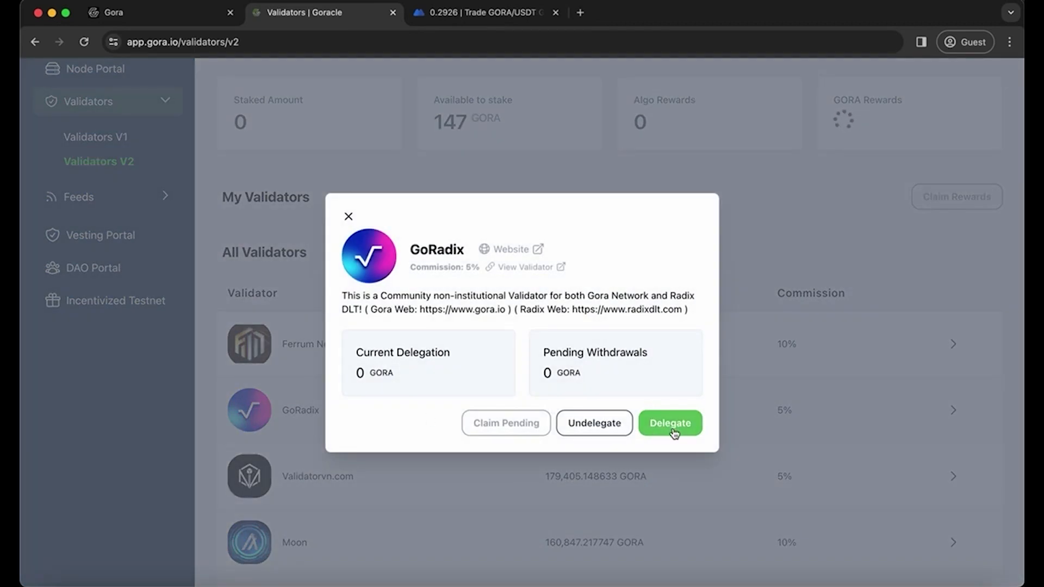
Step: Delegate the maximum 147.36 GORA to the GoRadix validator
click(670, 423)
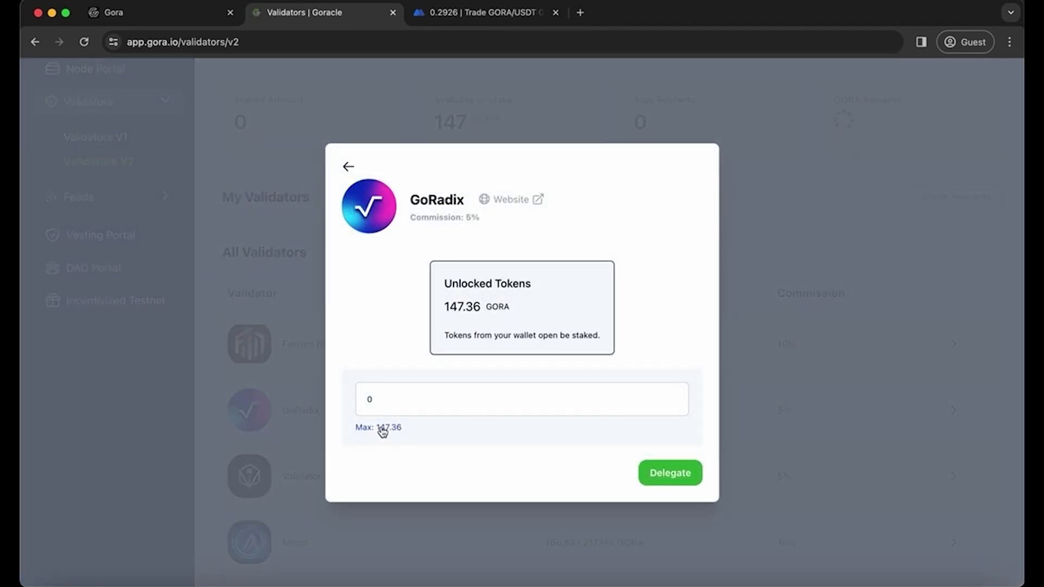
click(670, 472)
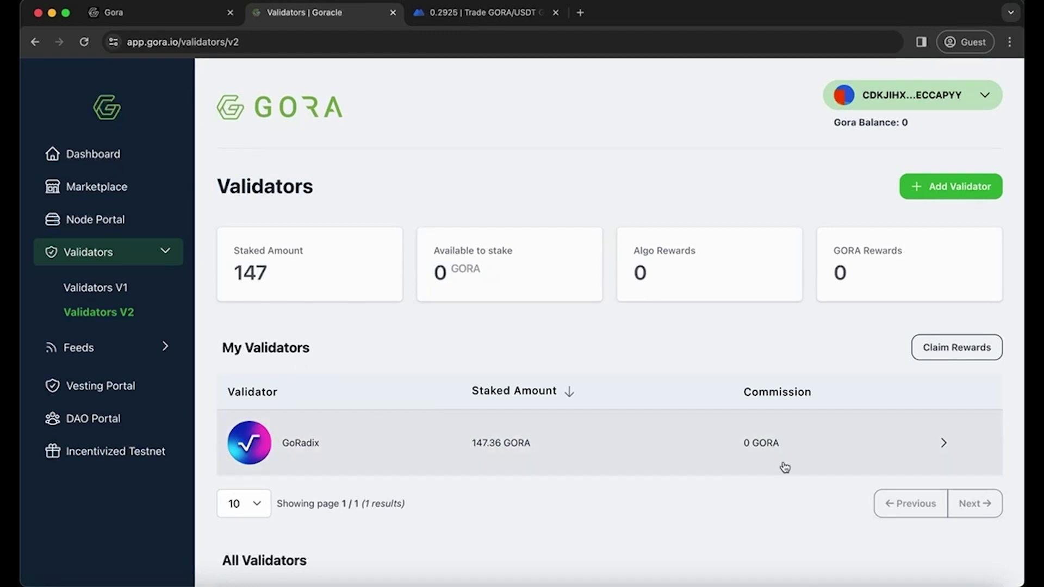
scroll(down, 3)
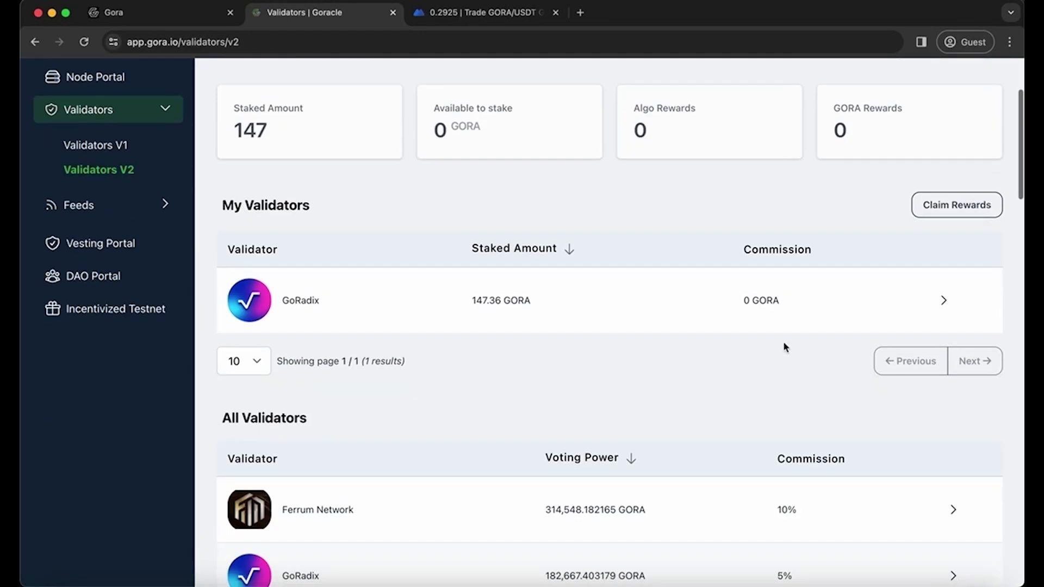